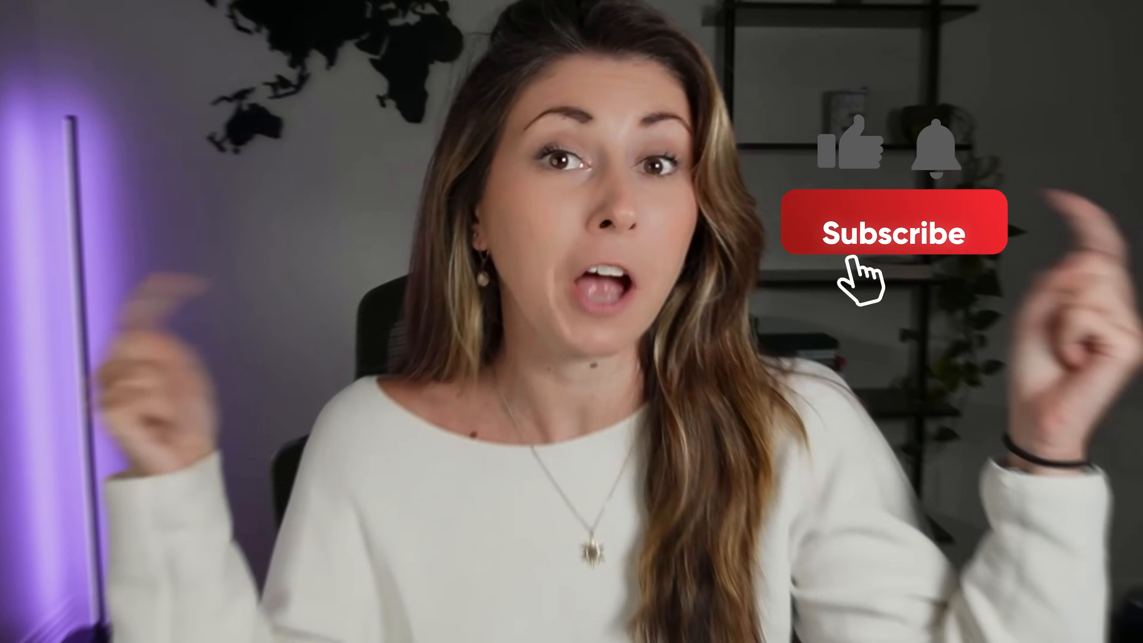
click(889, 224)
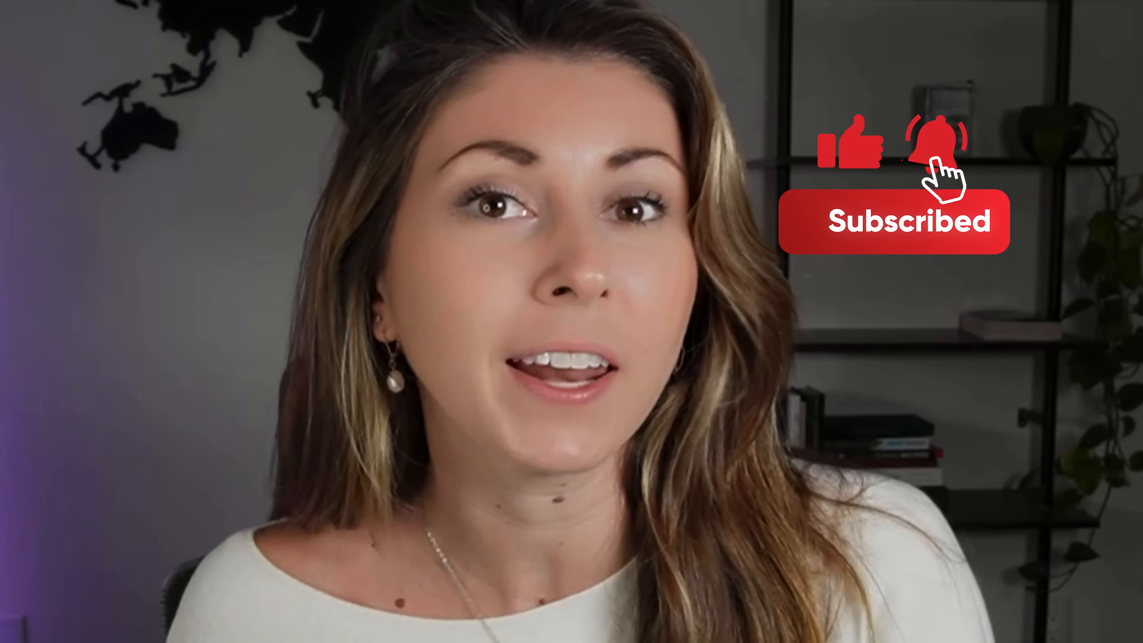